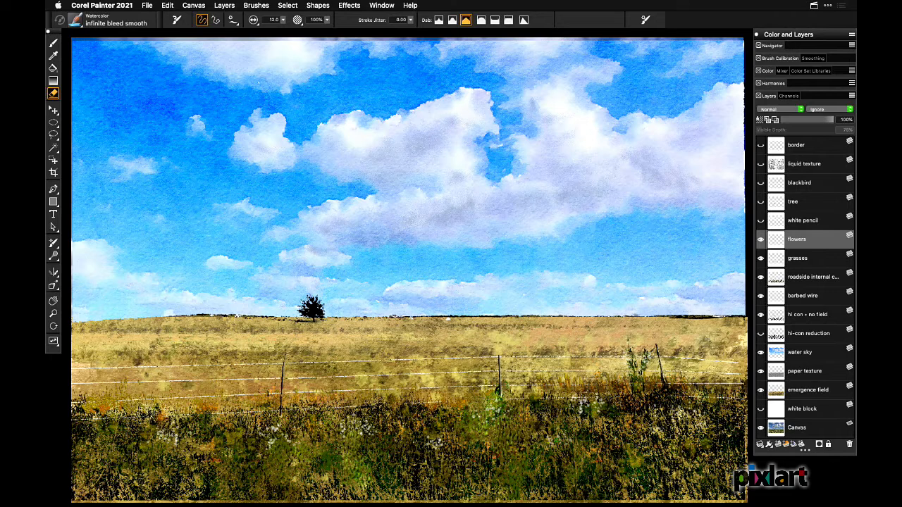
- Paint the lone tree silhouette bright green with the watercolor brush
{"action": "left_click", "coordinate": [310, 307]}
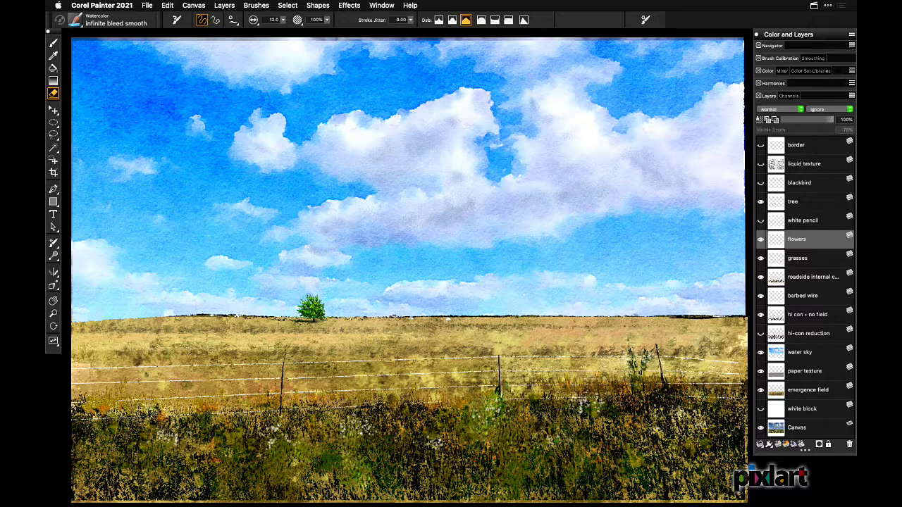